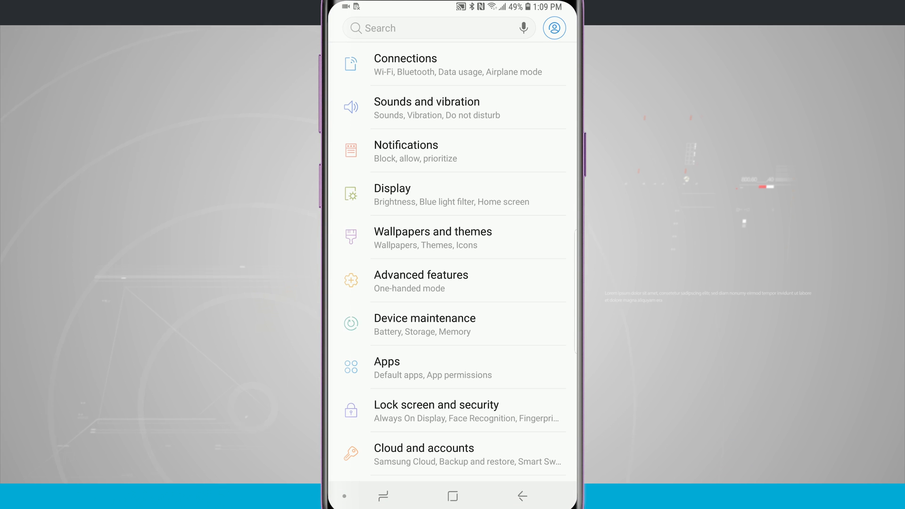
Open the Apps list in Settings and show its overflow options
click(432, 368)
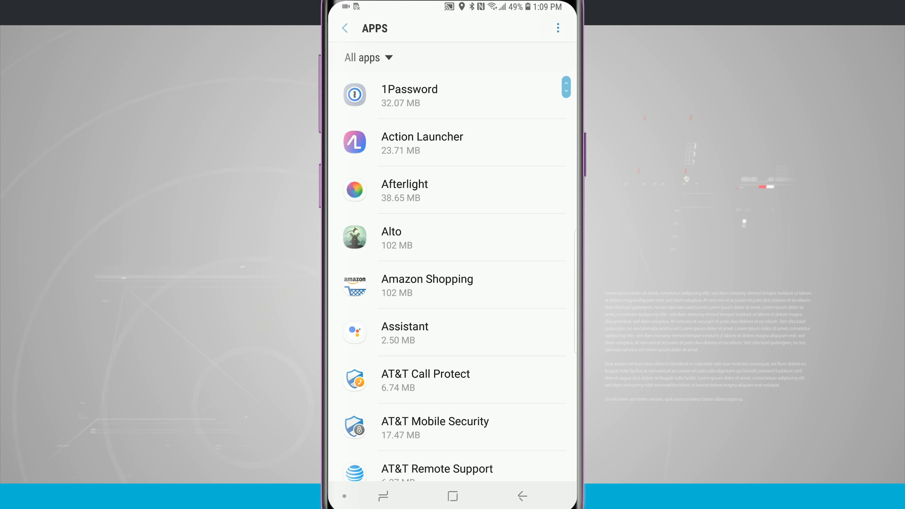
click(558, 28)
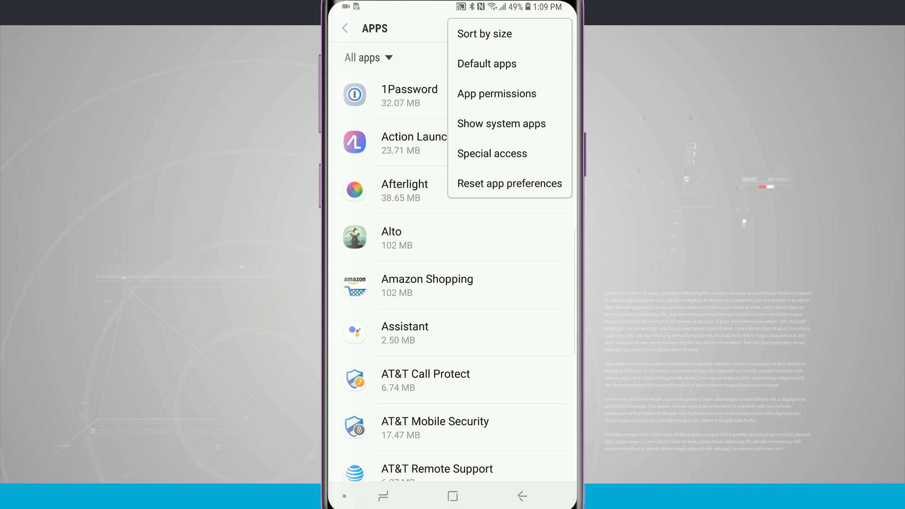
Open Default apps, view Chrome as browser, and return to the overview
click(486, 64)
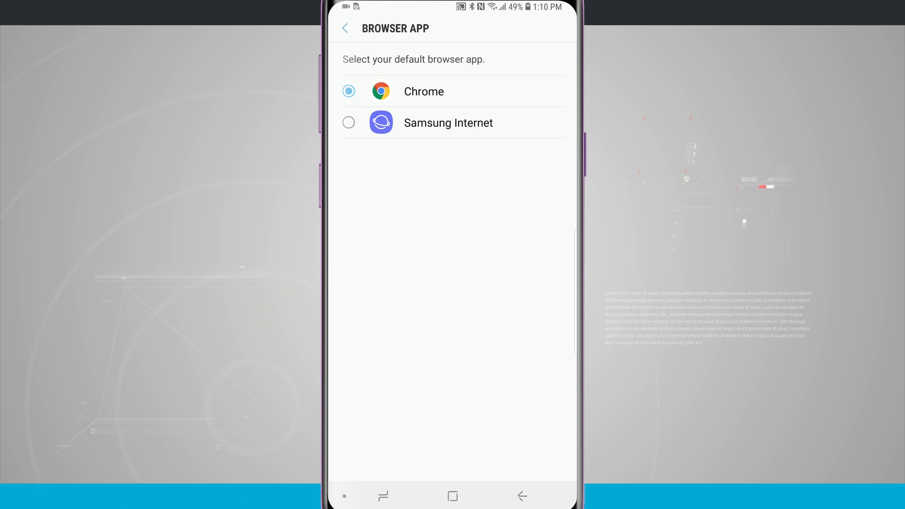
click(344, 28)
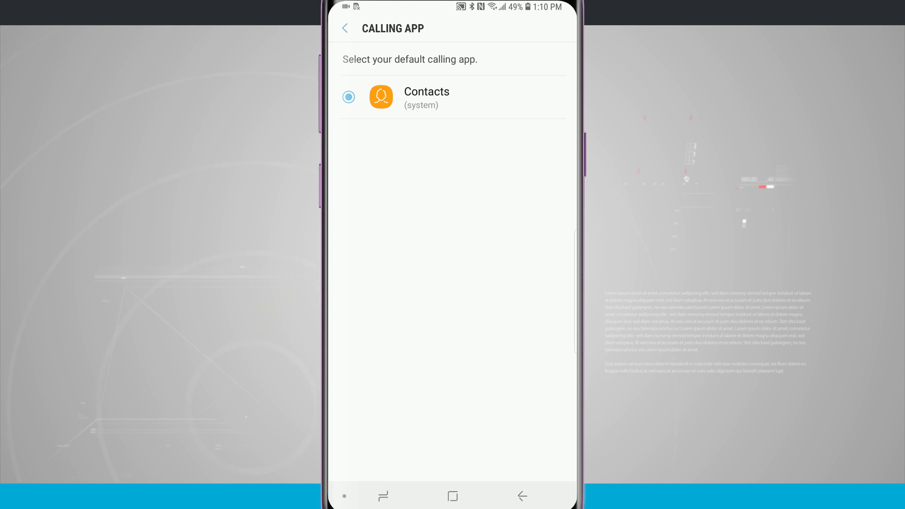
Confirm Messages as the default messaging app, then view Samsung Experience Home as home screen
click(344, 28)
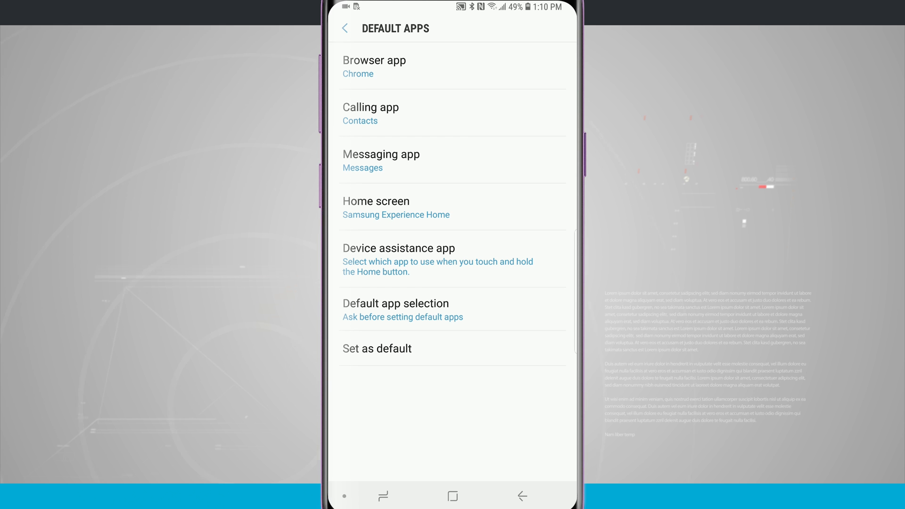
click(381, 160)
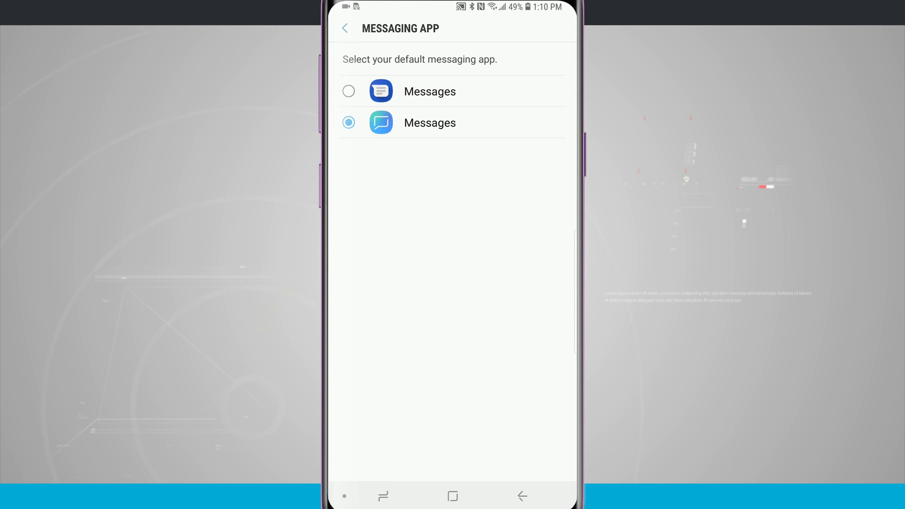
click(344, 28)
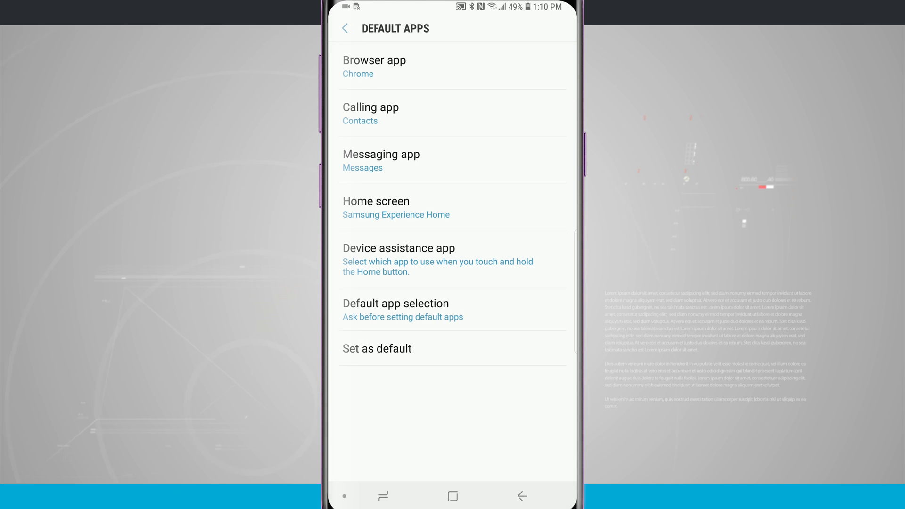
click(396, 208)
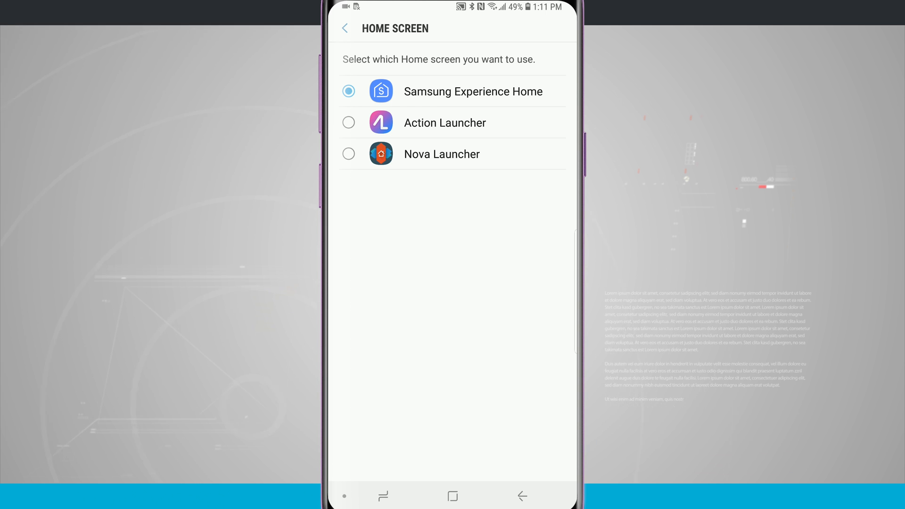
Open Device assistance app settings showing Enhanced Google services with screen analysis on
click(344, 28)
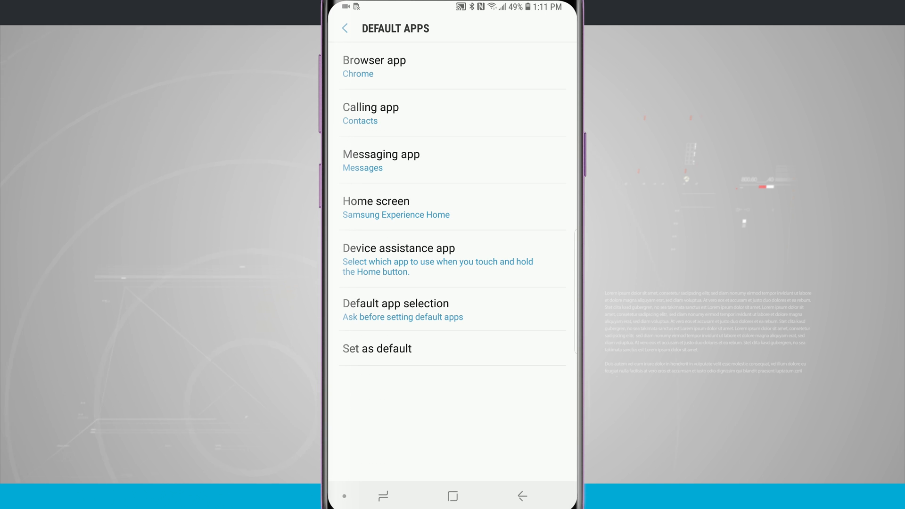
click(396, 310)
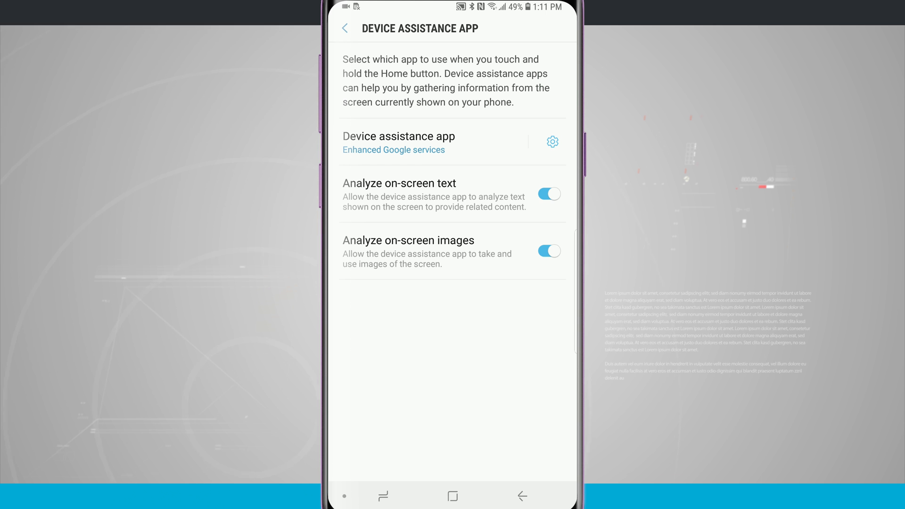
View assistant app choices, keeping Enhanced Google services, and return to Default apps
click(399, 136)
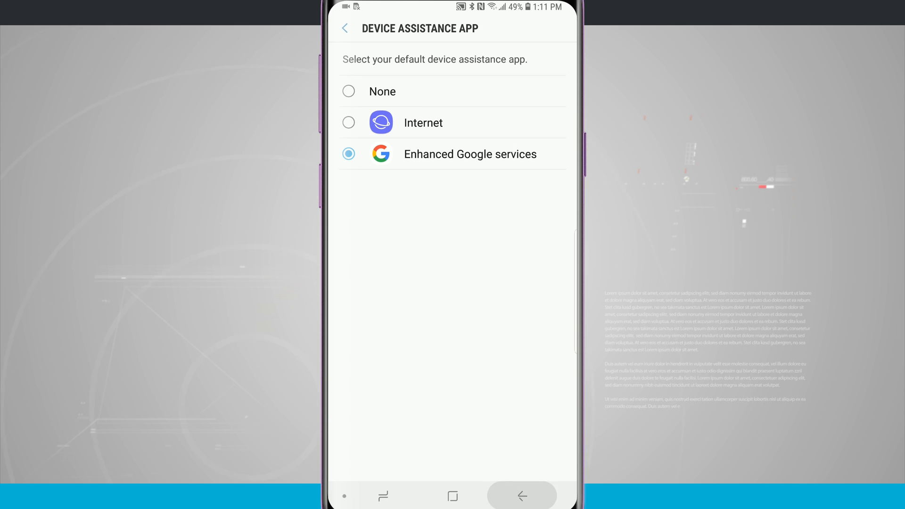
click(345, 28)
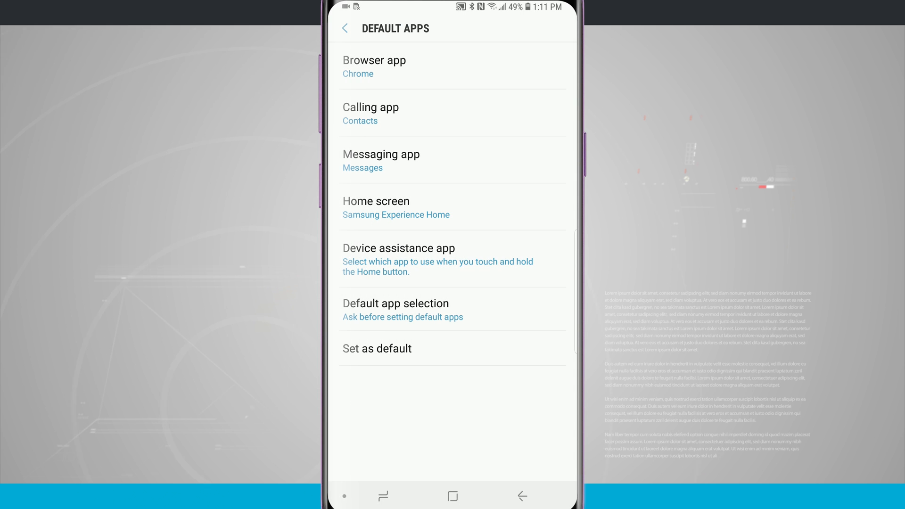